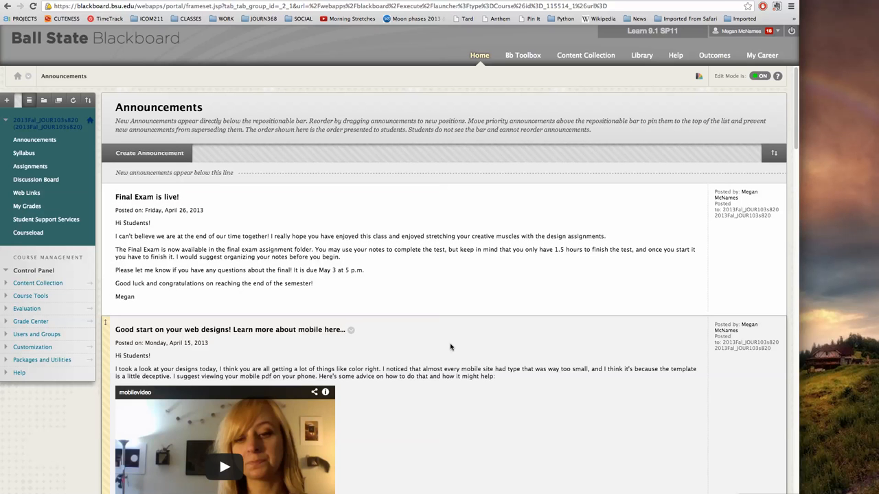
mouse_move(451, 334)
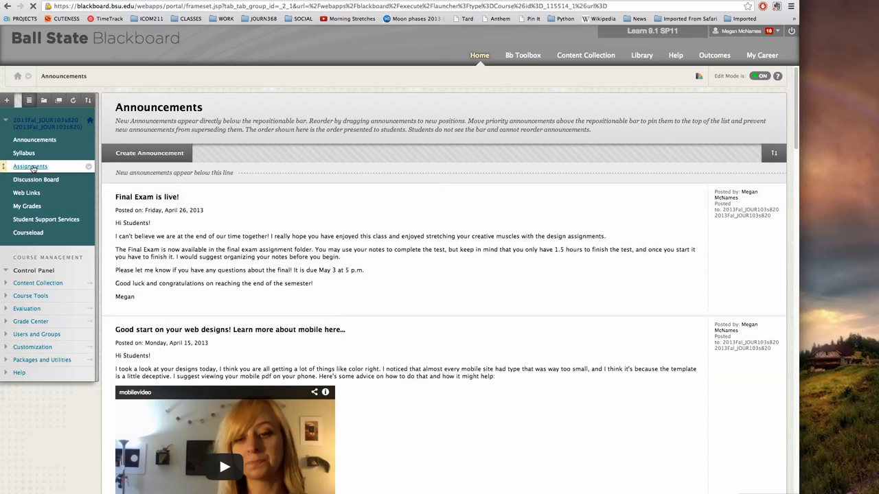
- Open the Typography forum from the course Discussion Board
left_click(30, 166)
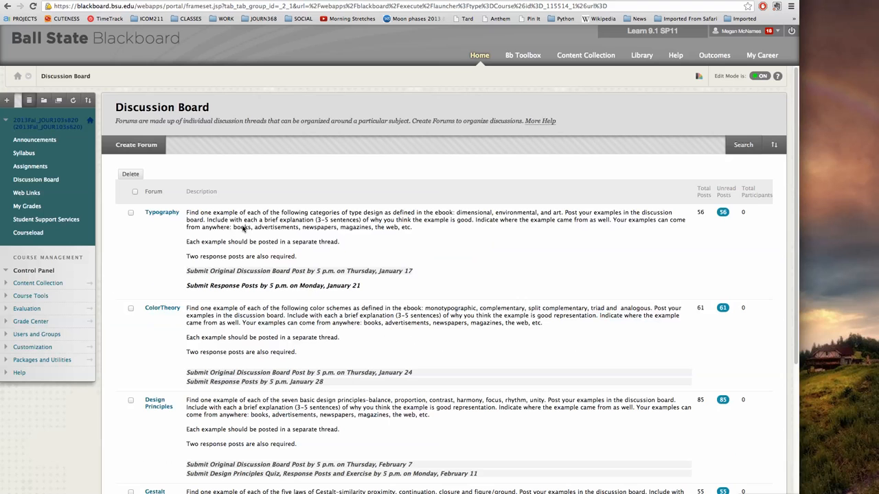
left_click(161, 212)
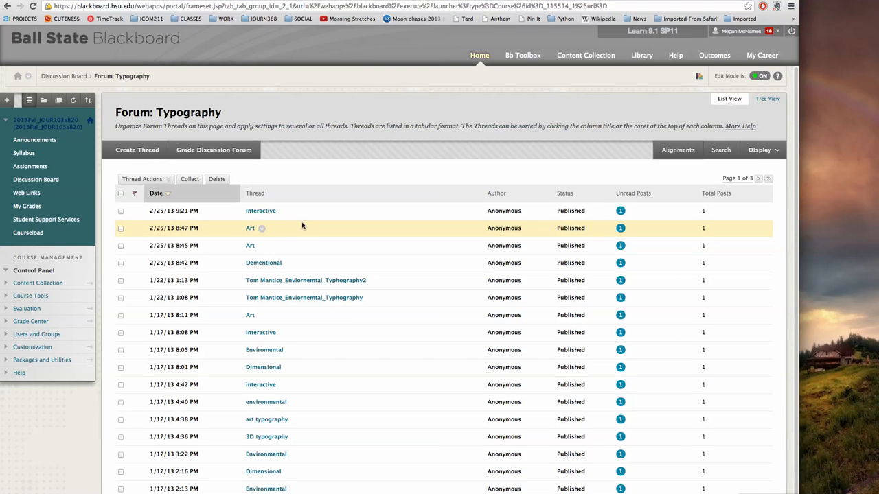
mouse_move(295, 225)
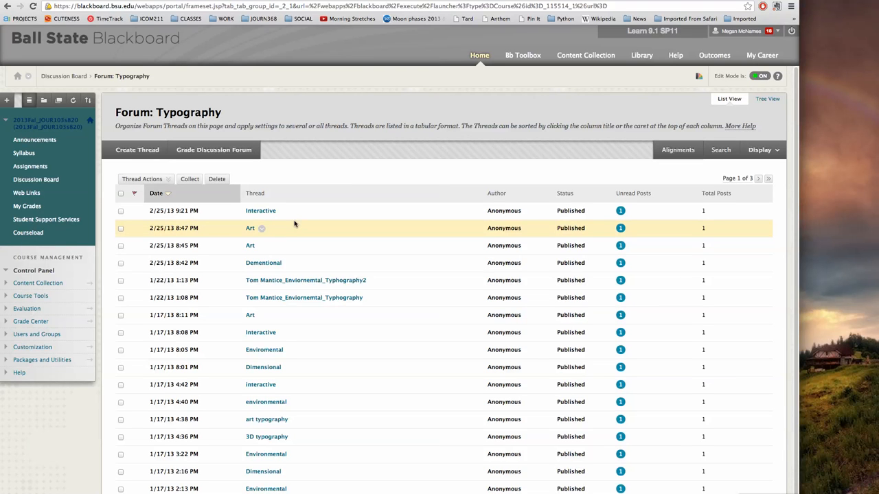
mouse_move(261, 246)
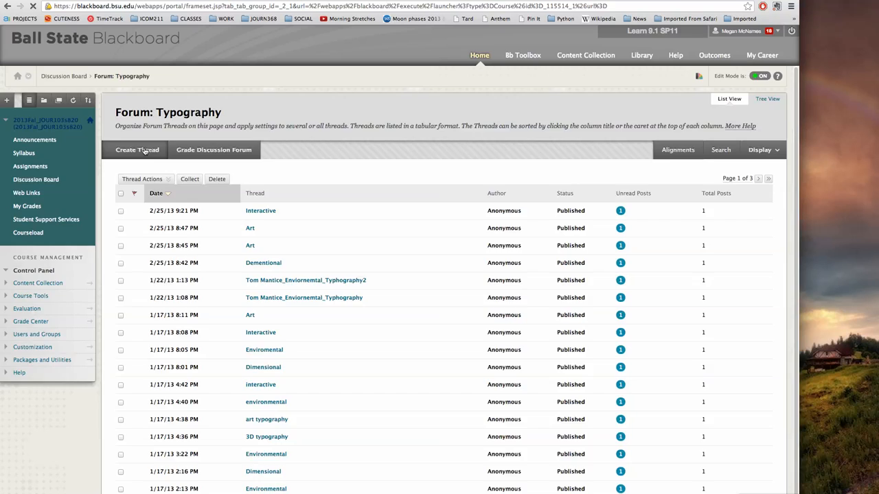
- Create a thread with subject 'Art Typography' and message 'Type my response!'
left_click(137, 150)
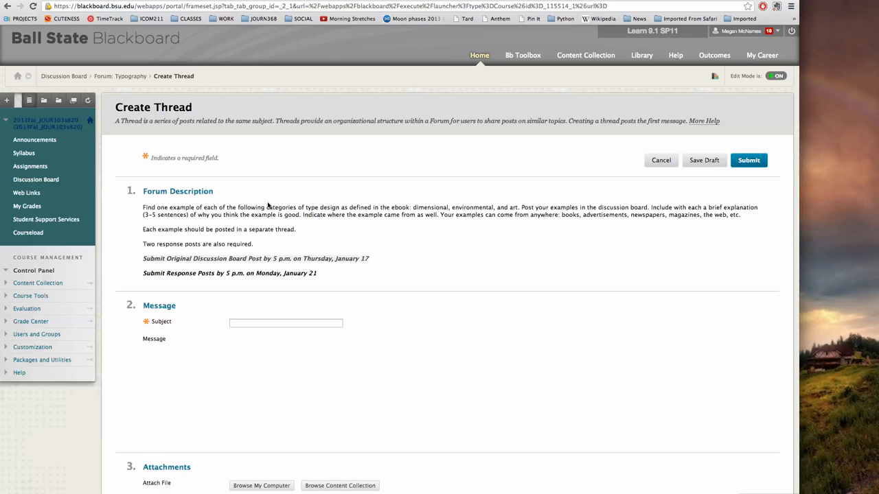
type("Art")
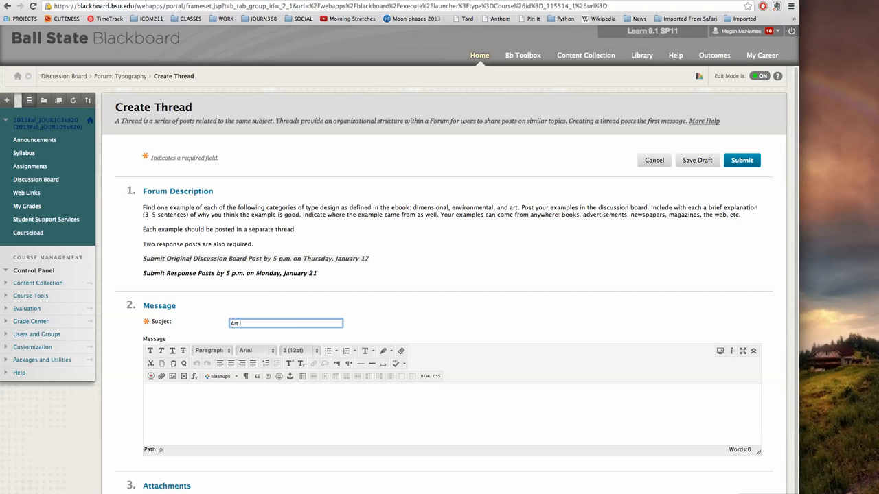
type("Typography")
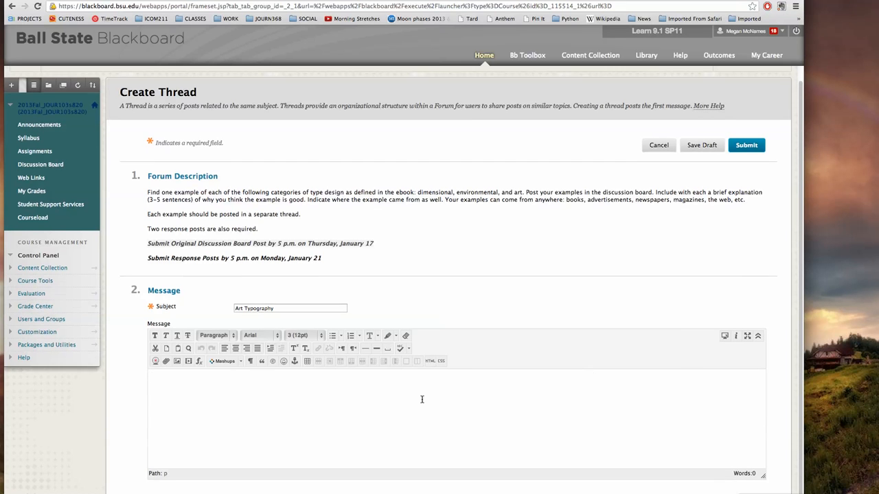
type("Type my res")
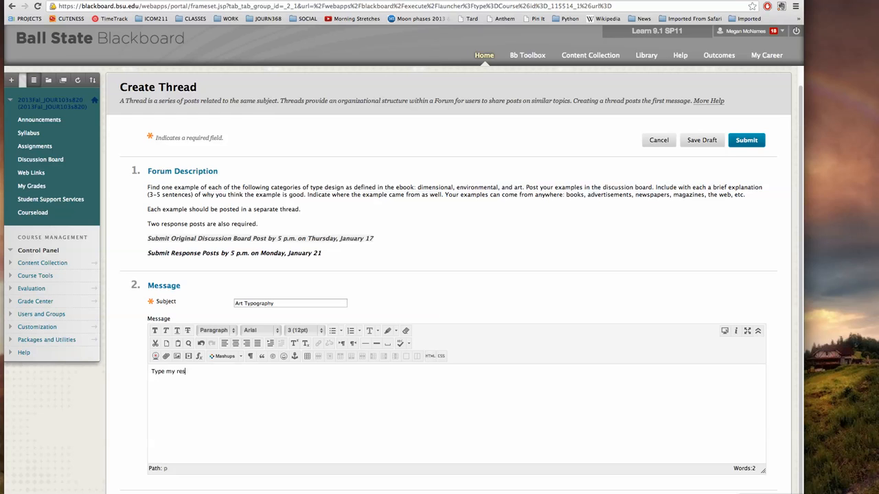
type("ponse!")
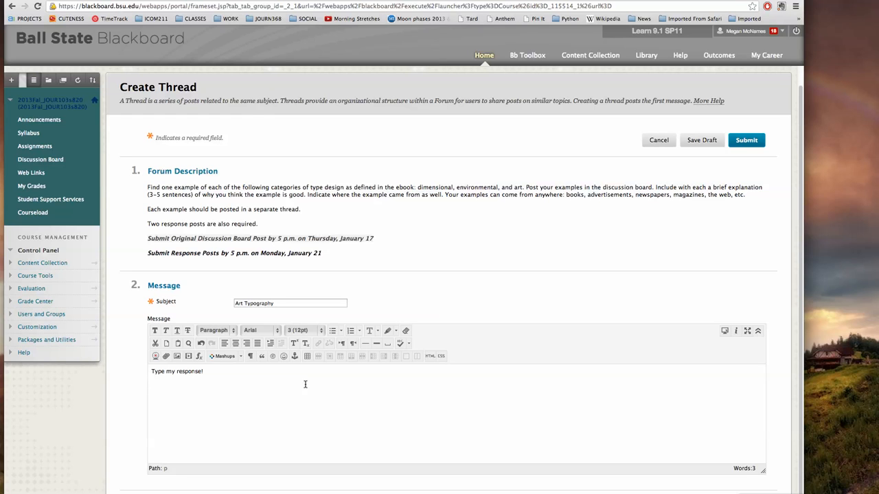
mouse_move(577, 448)
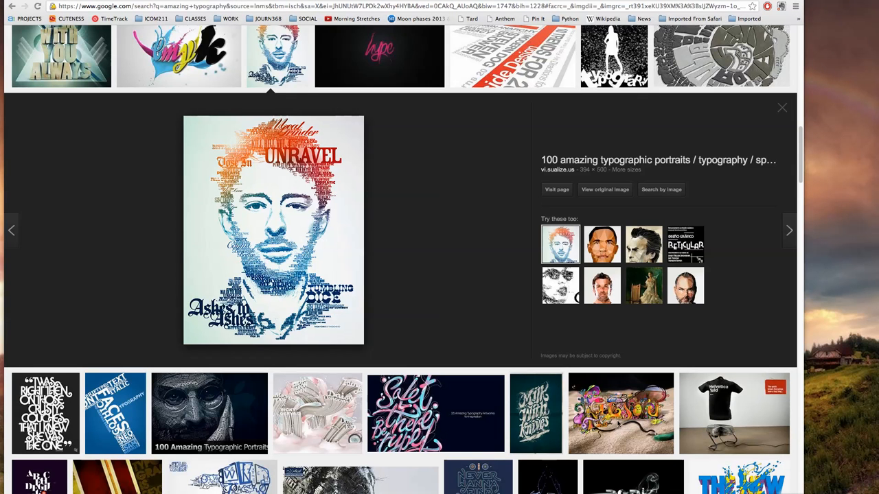
mouse_move(368, 220)
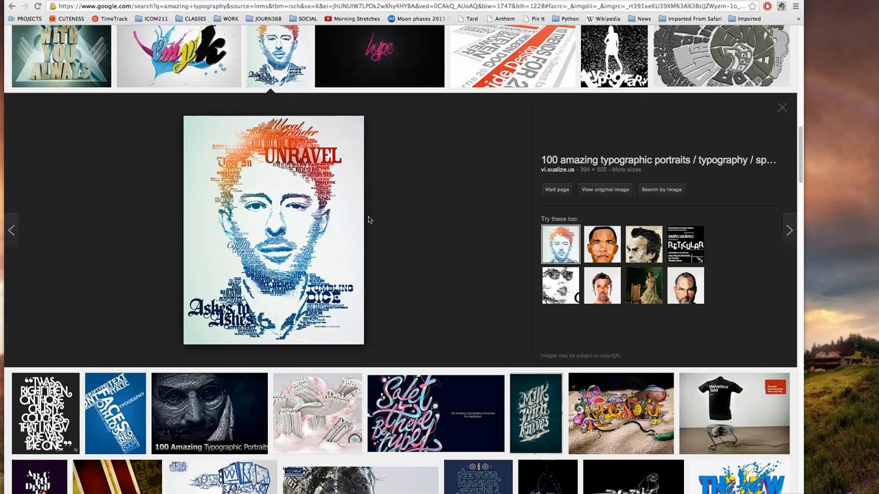
mouse_move(343, 235)
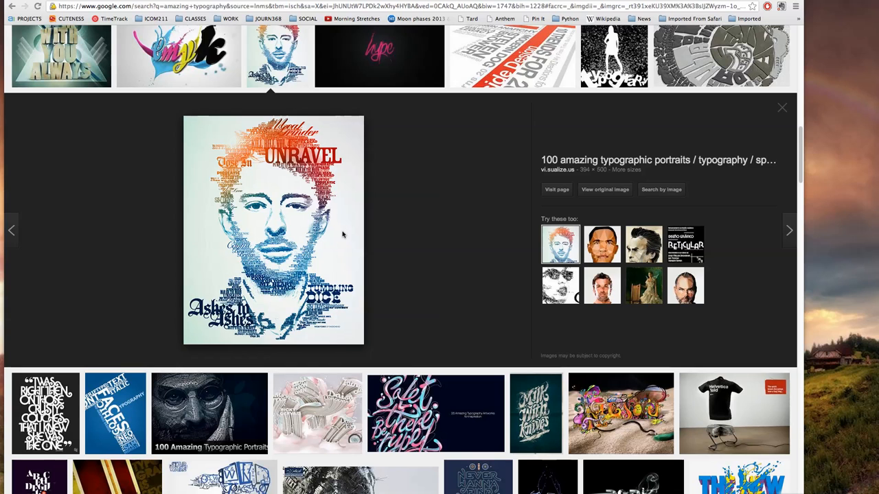
mouse_move(605, 190)
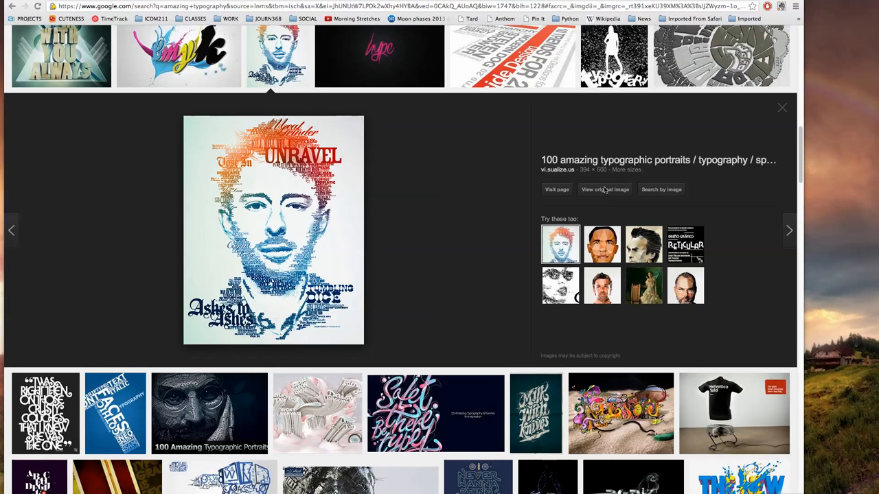
- Open the typographic portrait's original image and save it to the computer
left_click(604, 190)
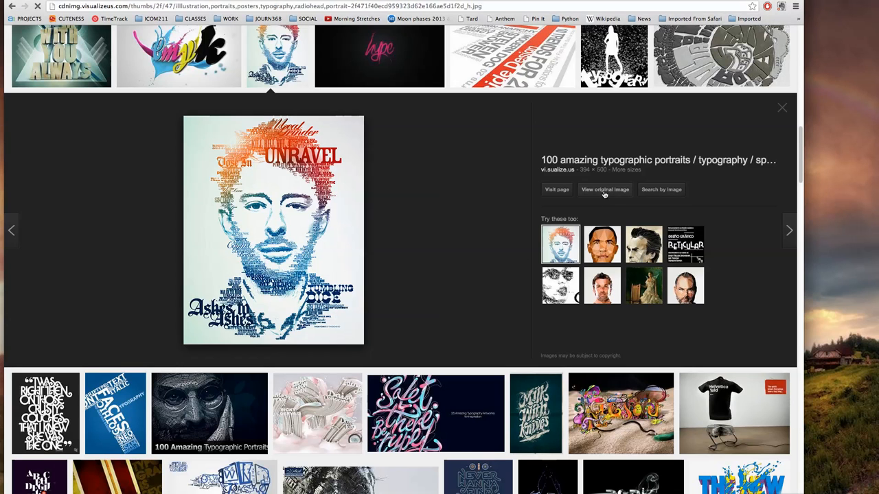
left_click(604, 190)
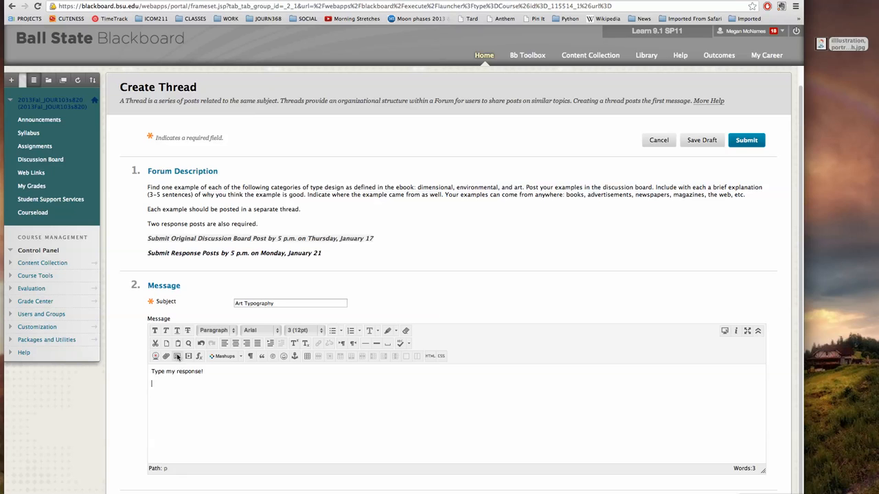
mouse_move(176, 356)
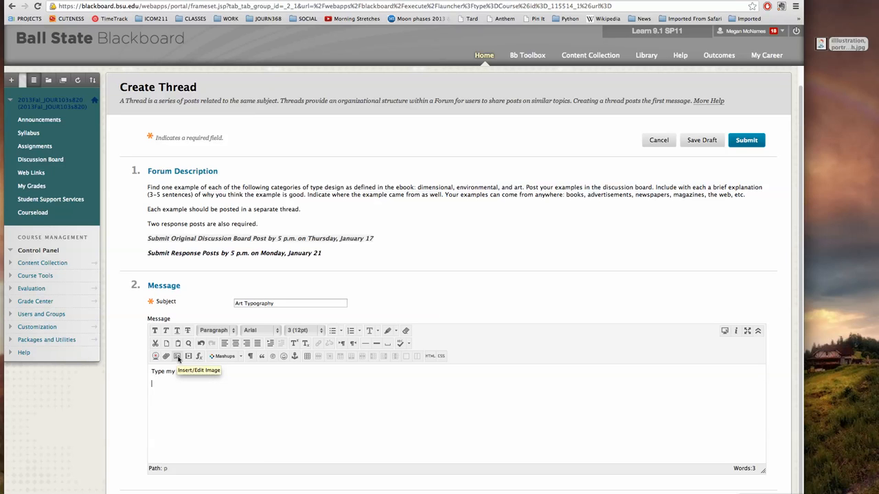
- Choose the portrait JPG from the Desktop for Insert Image
left_click(177, 356)
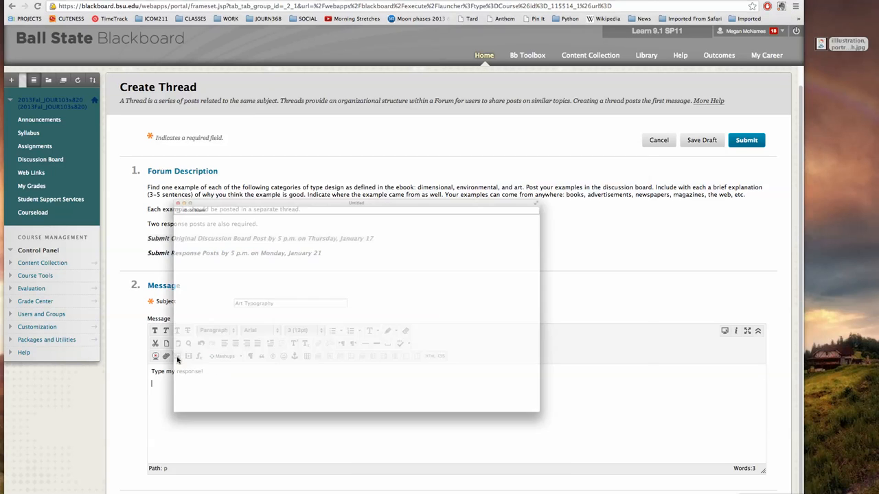
left_click(156, 355)
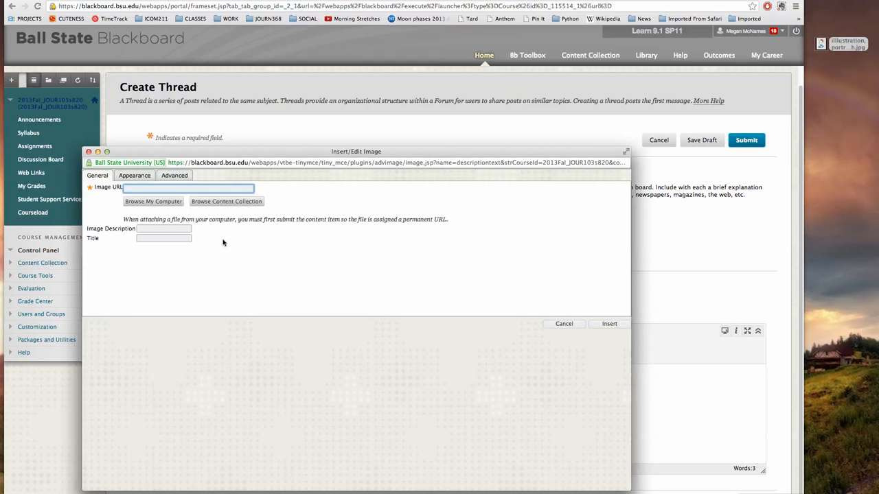
left_click(153, 201)
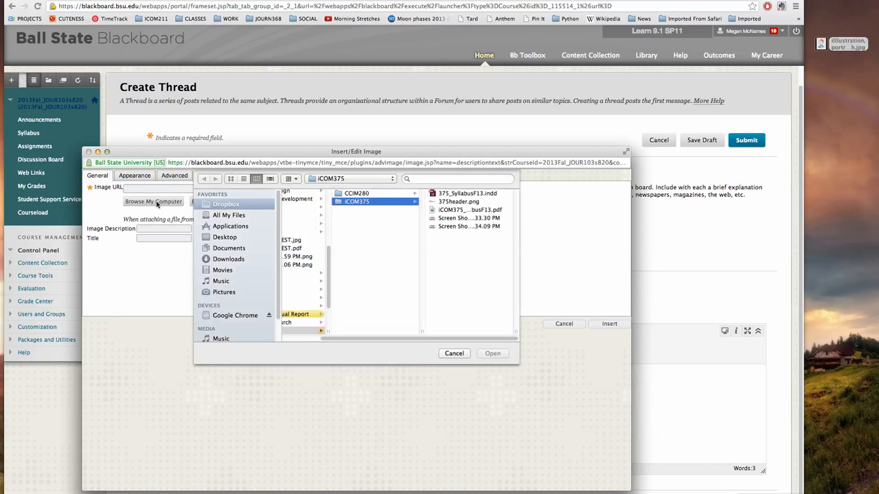
left_click(225, 237)
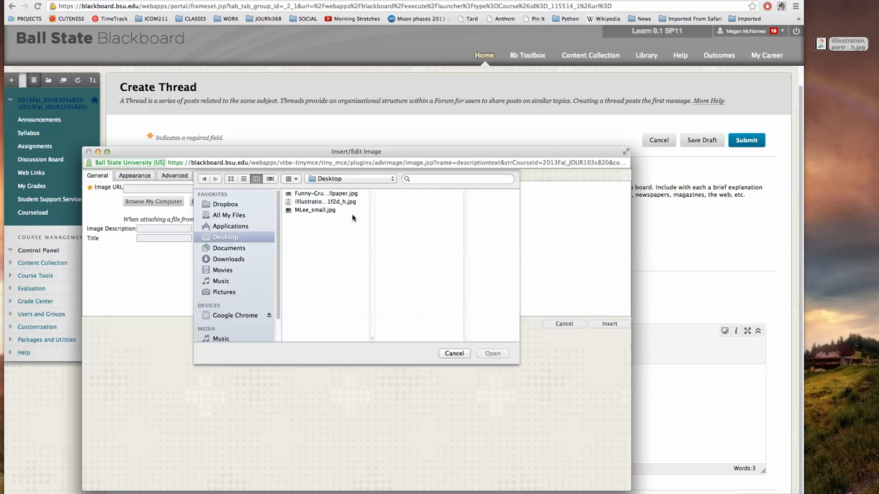
left_click(325, 202)
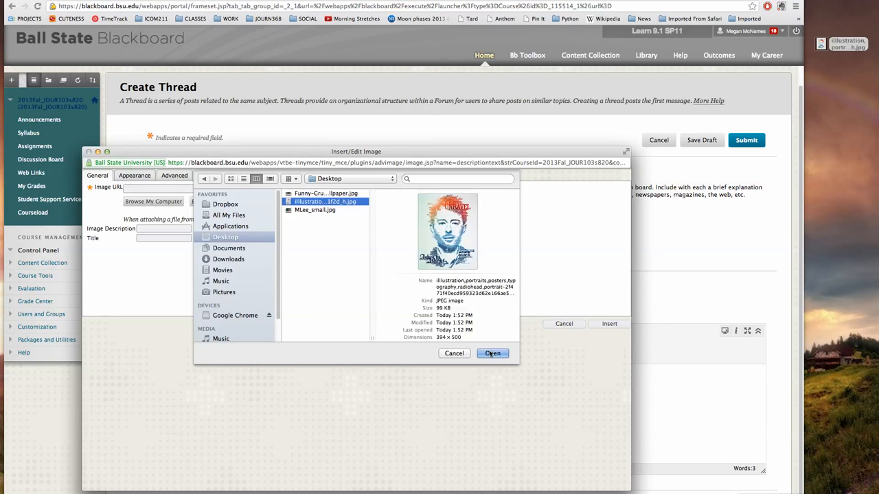
- Insert the portrait into the message, skipping the image description
left_click(493, 352)
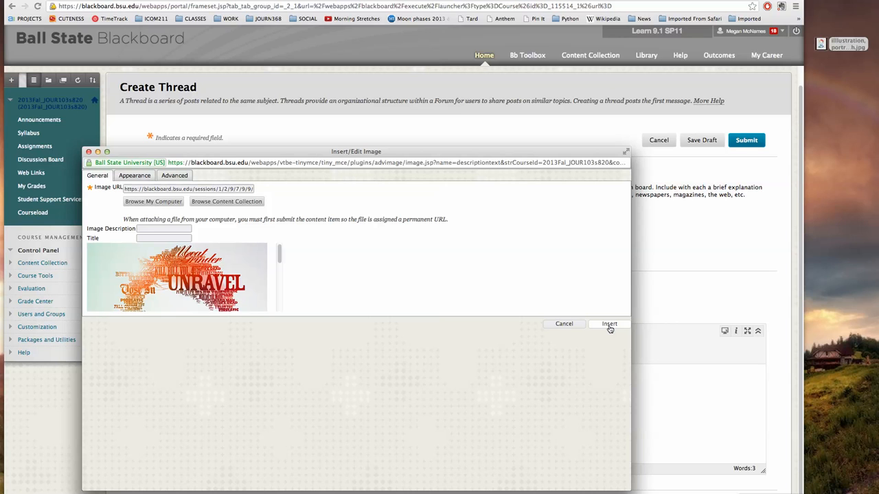
left_click(609, 324)
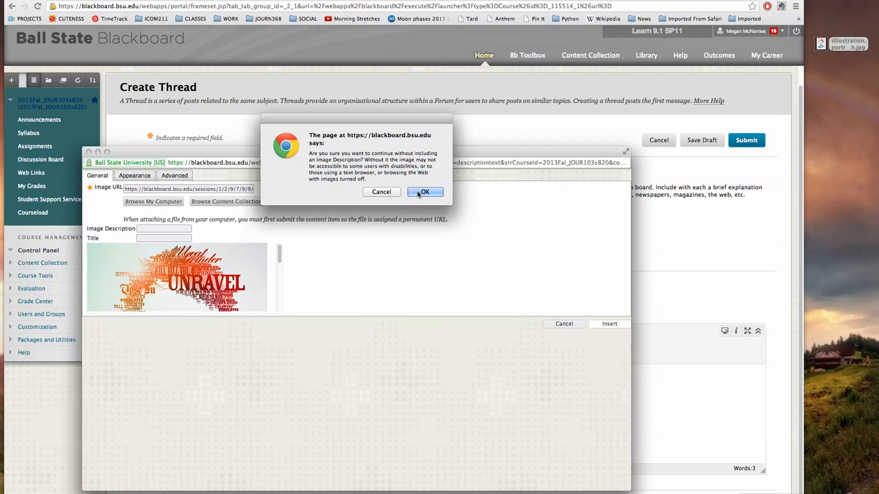
left_click(424, 191)
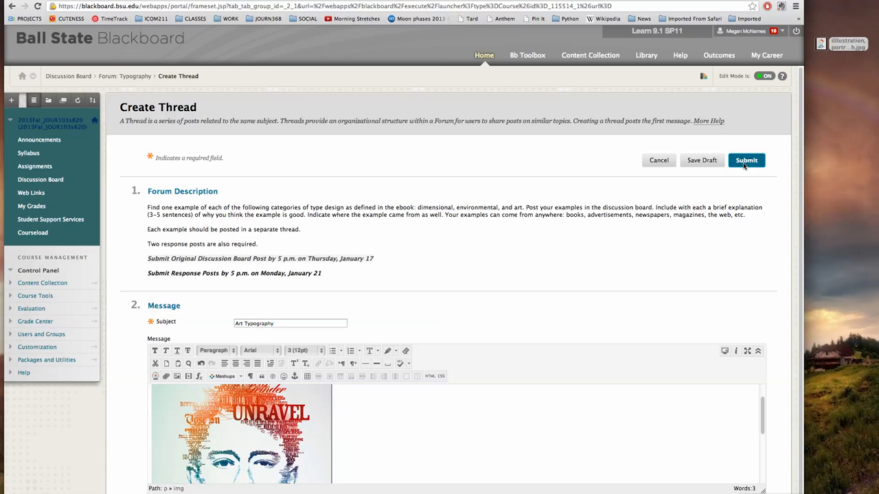
mouse_move(465, 383)
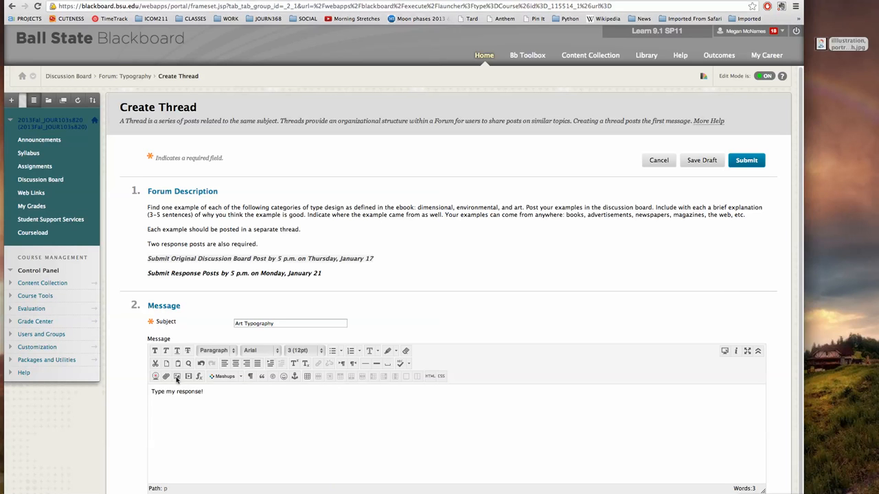
- Select the portrait's direct image URL in Chrome's address bar
left_click(177, 376)
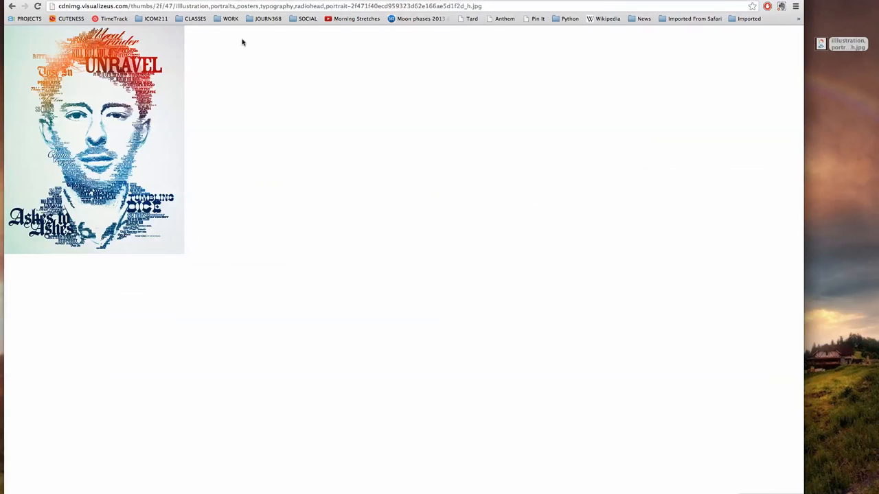
left_click(268, 6)
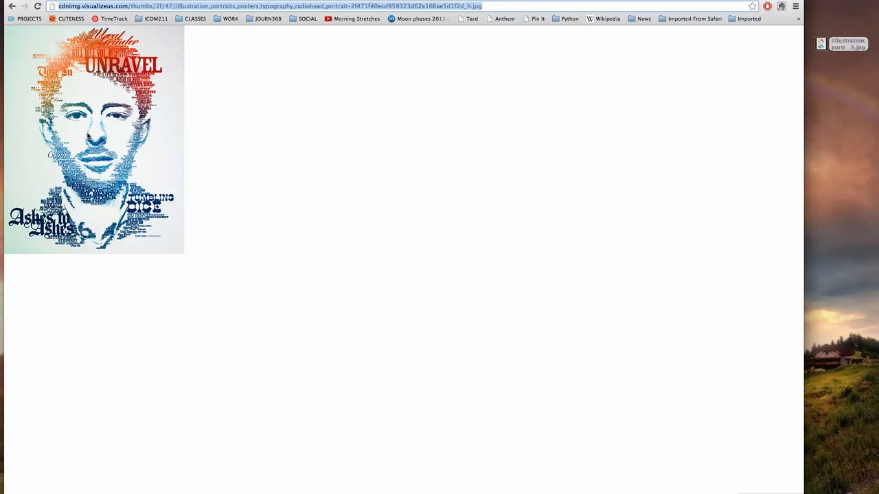
mouse_move(252, 143)
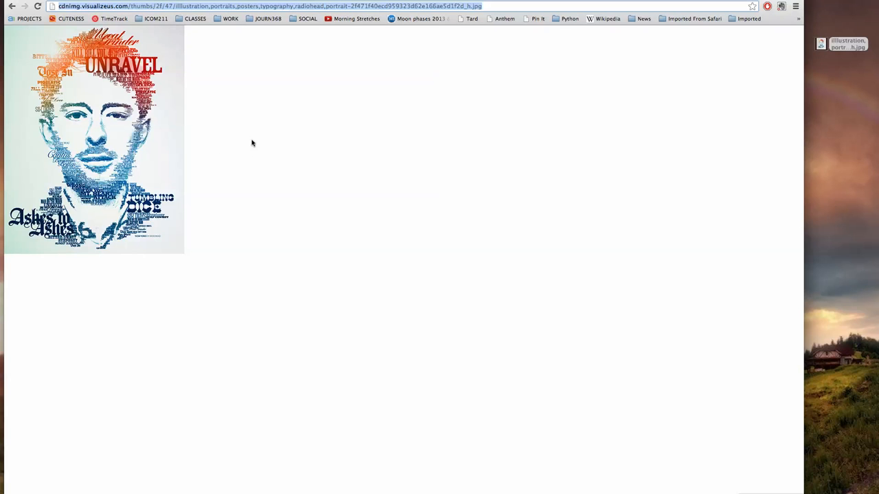
mouse_move(246, 130)
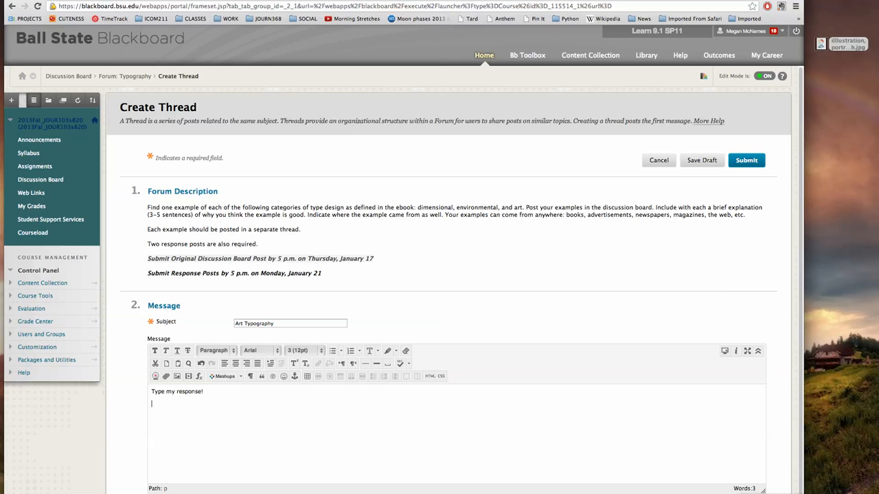
- Insert the portrait by its image URL, skipping the description warning
left_click(176, 376)
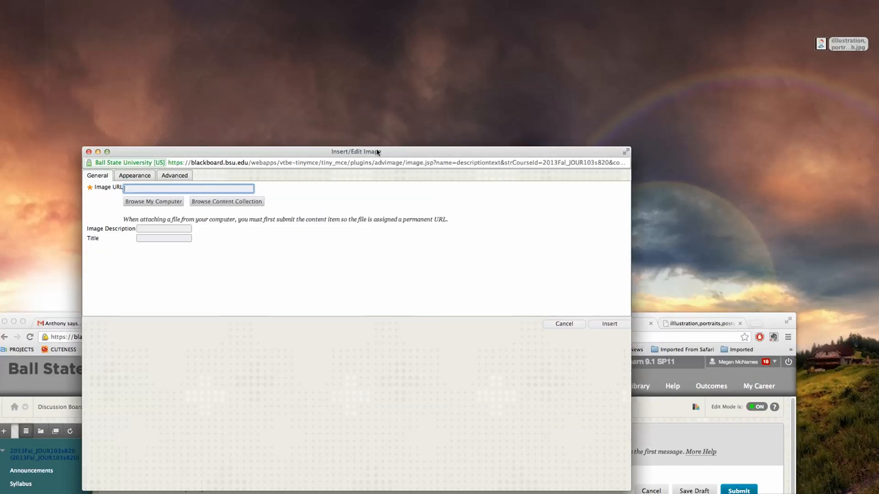
type("rtrait-2f471f40ecd959323d62e166ae5d1f2d_h.jpg")
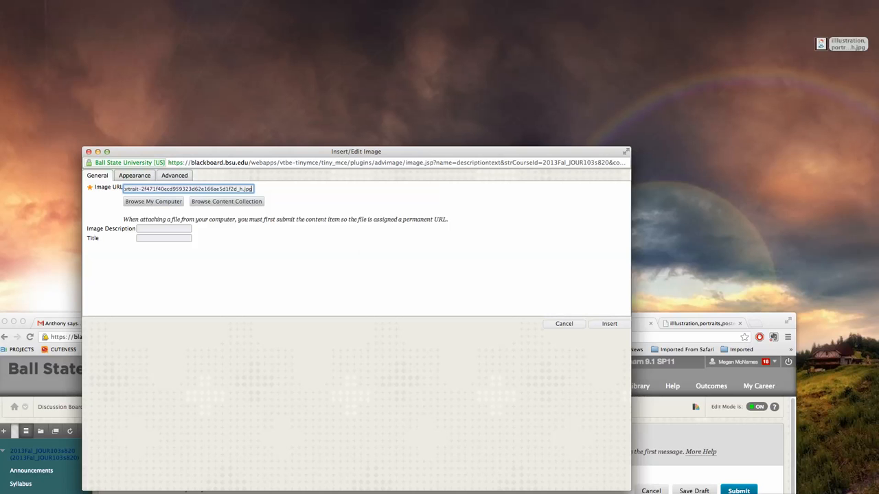
left_click(608, 324)
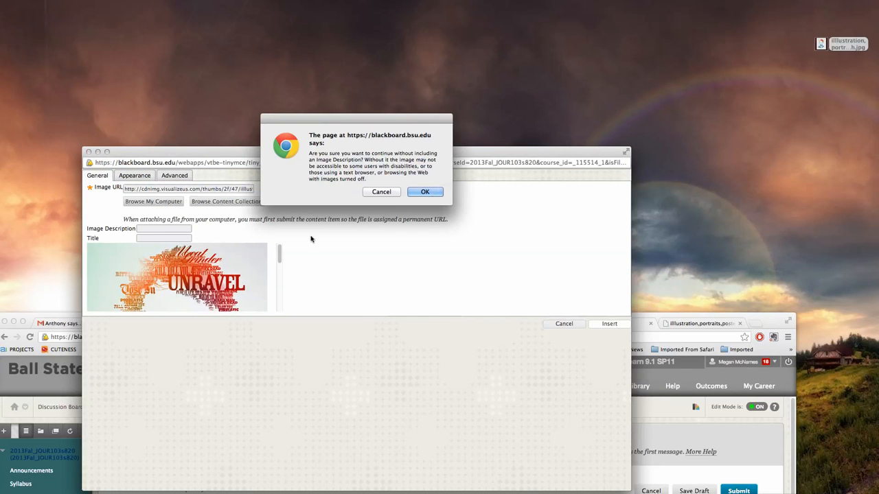
left_click(425, 192)
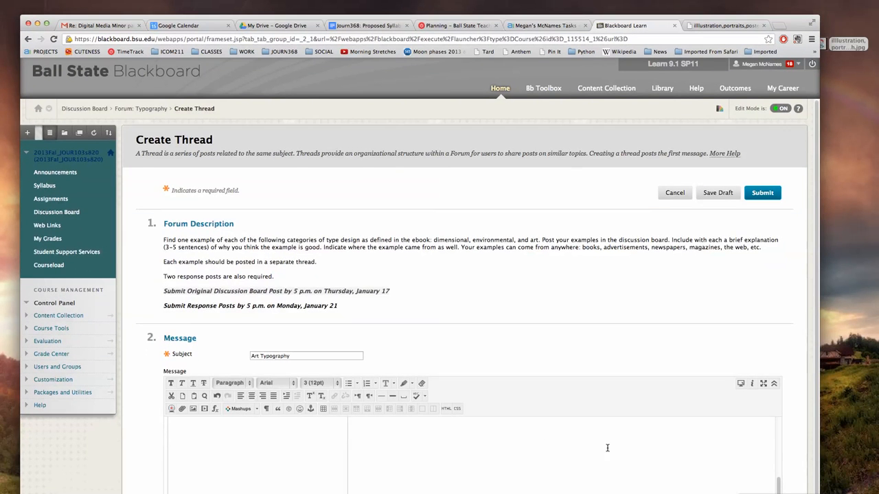
- Submit the new Art Typography thread
scroll("down", 3)
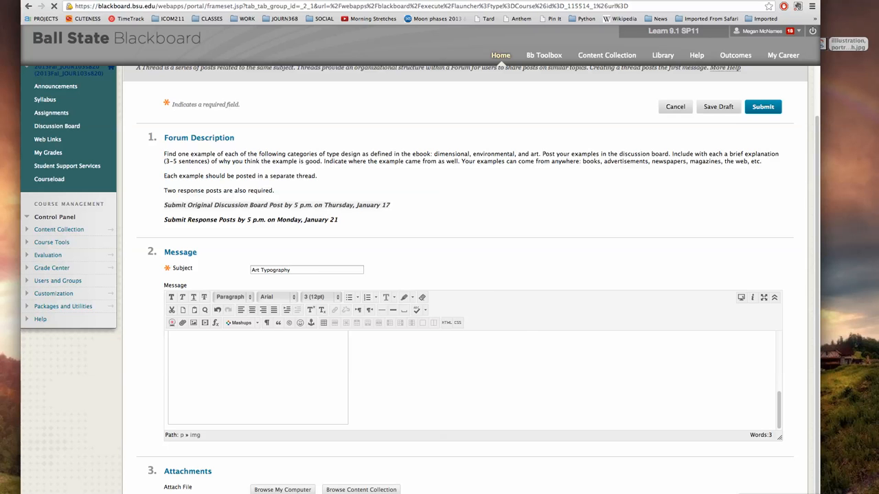
left_click(762, 106)
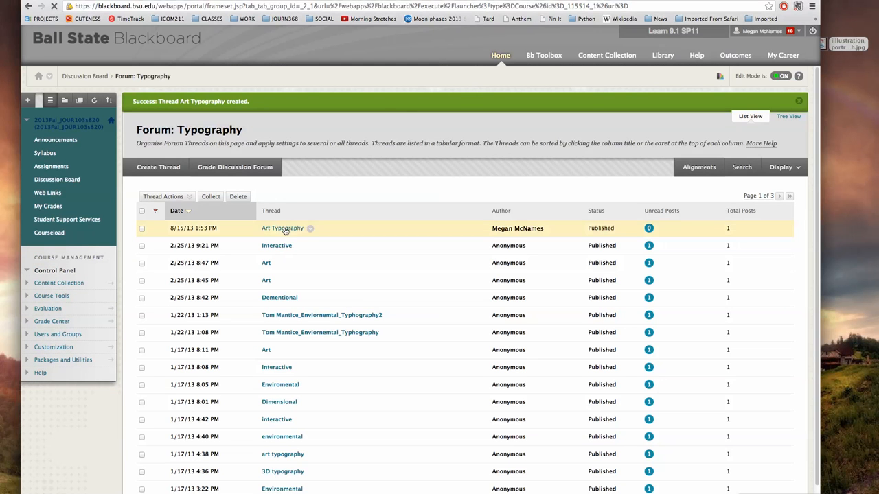
- Open the Art Typography thread from the Typography forum list
left_click(283, 228)
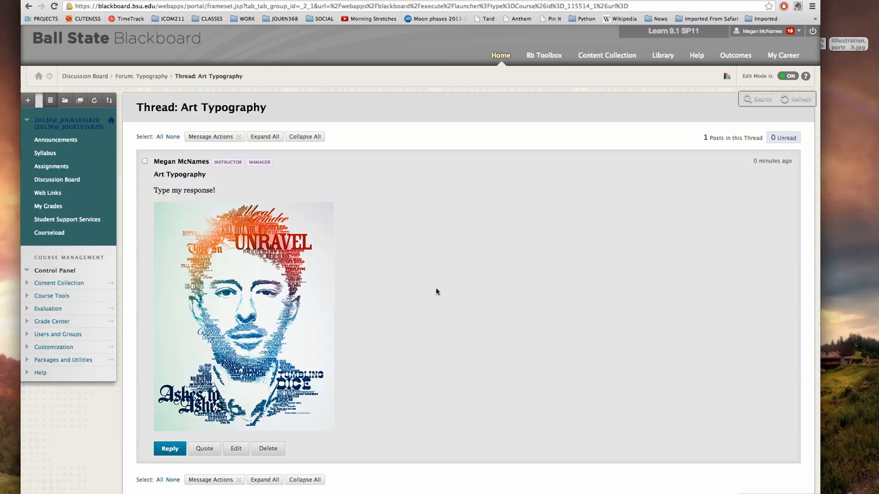
mouse_move(824, 44)
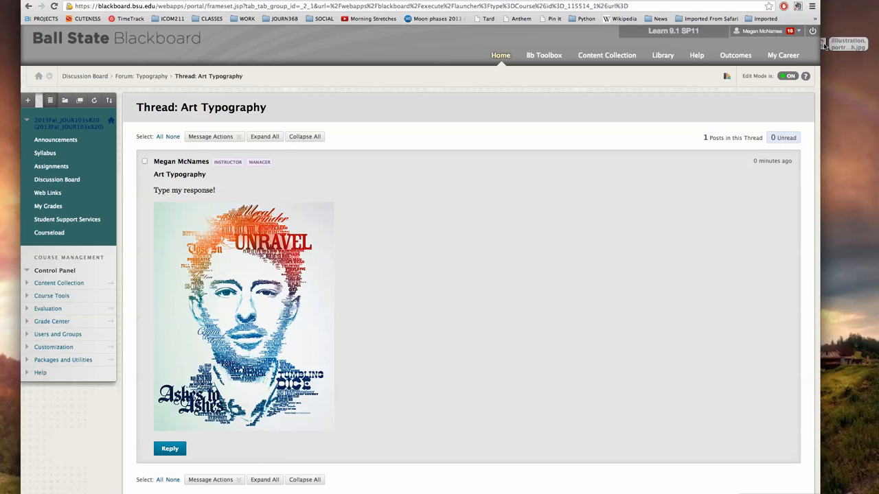